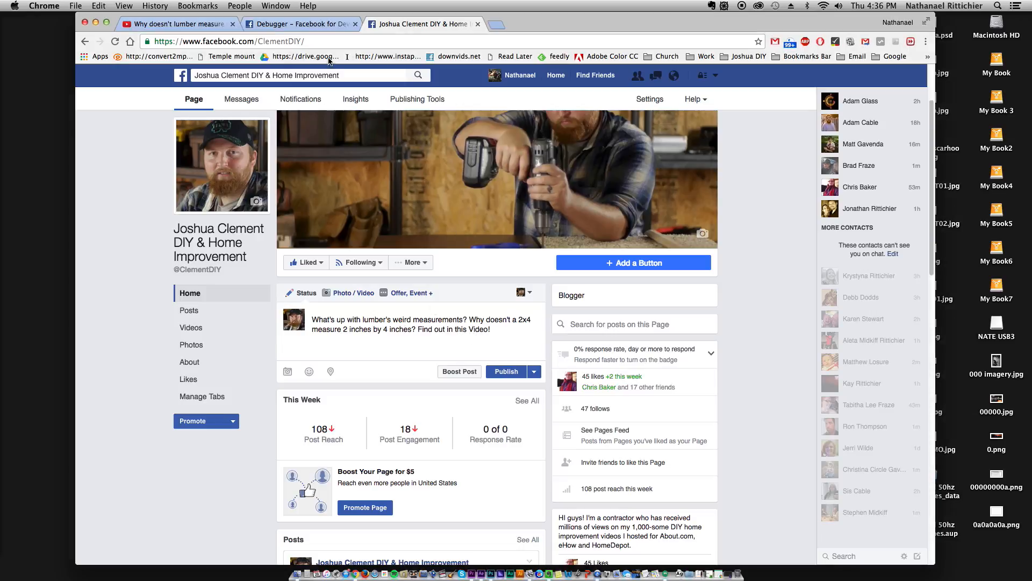
Step: Publish the lumber-measurement question post with the YouTube link youtube.com/watch?v=2JL98RXV8N8 attached
left_click(177, 23)
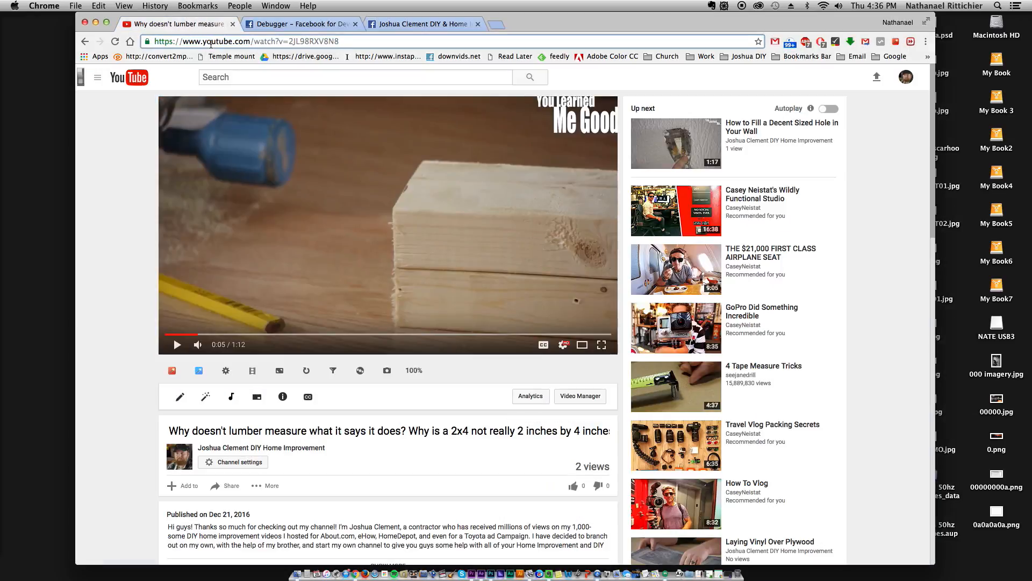
left_click(423, 24)
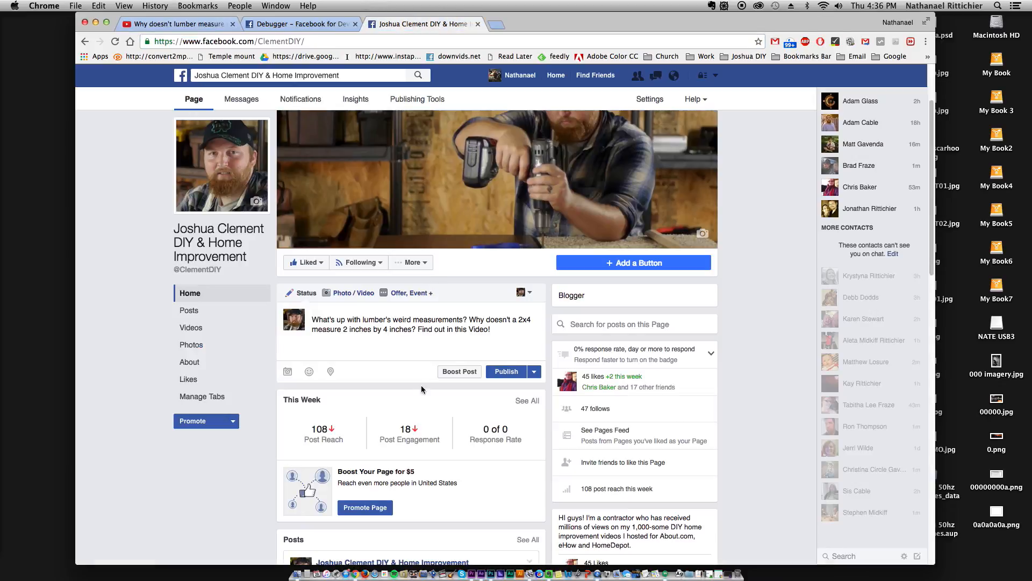
type("https://www.youtube.com/watch?v=2JL98RXV8N8")
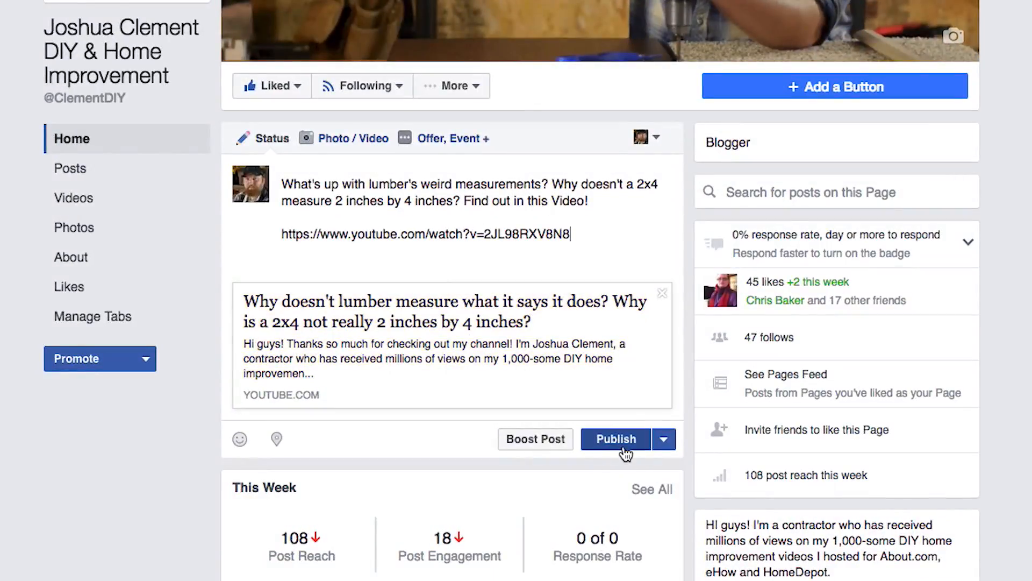
left_click(615, 439)
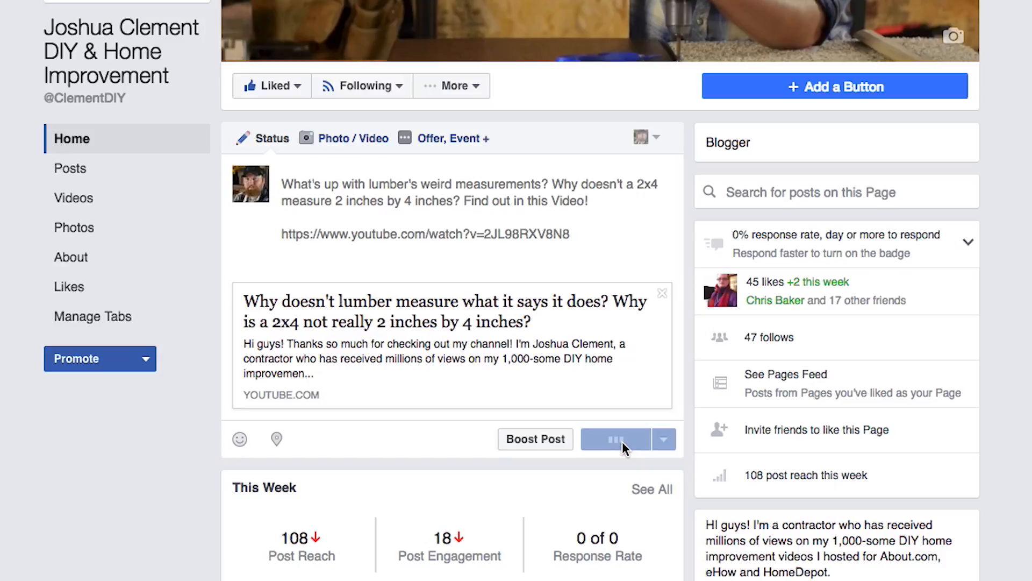
left_click(616, 439)
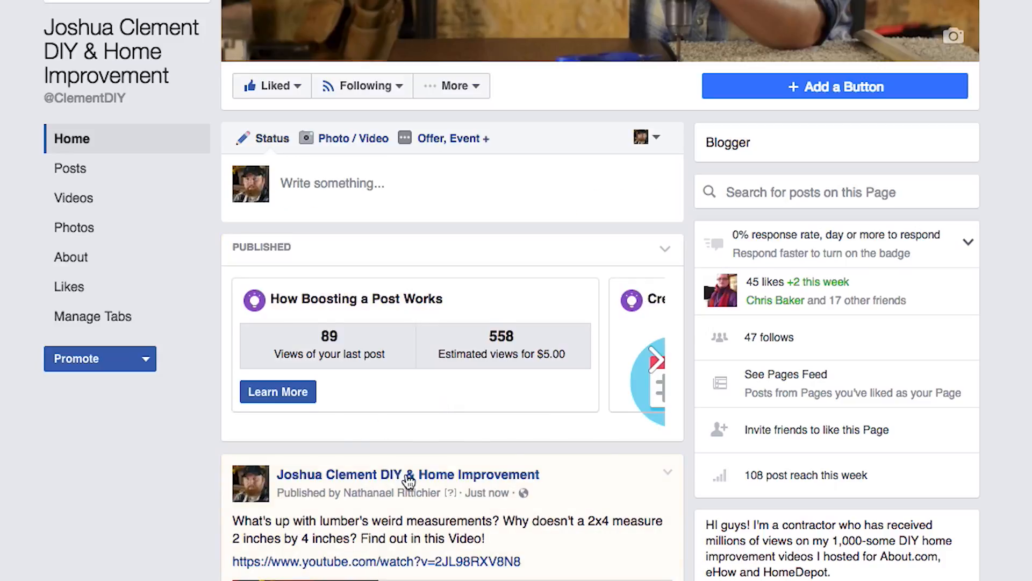
Step: Enter the YouTube link youtube.com/watch?v=2JL98RXV8N8 into the Sharing Debugger URL field
scroll("down", 3)
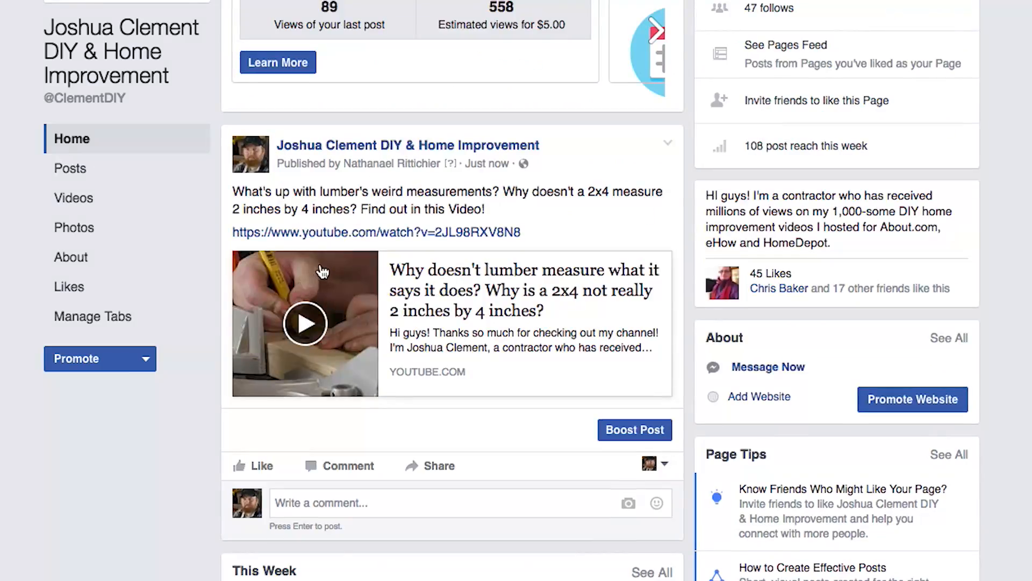
mouse_move(319, 323)
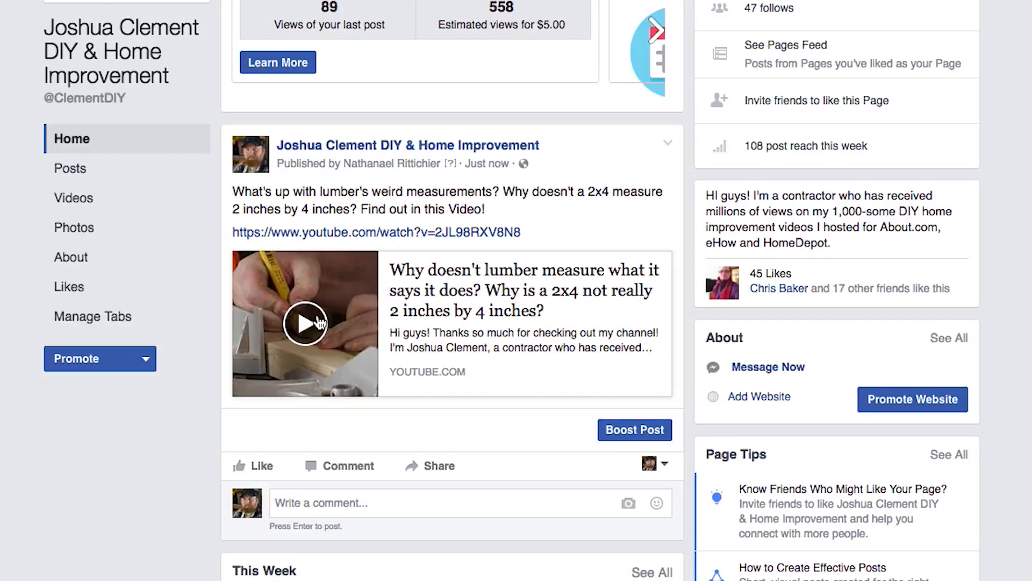
mouse_move(432, 256)
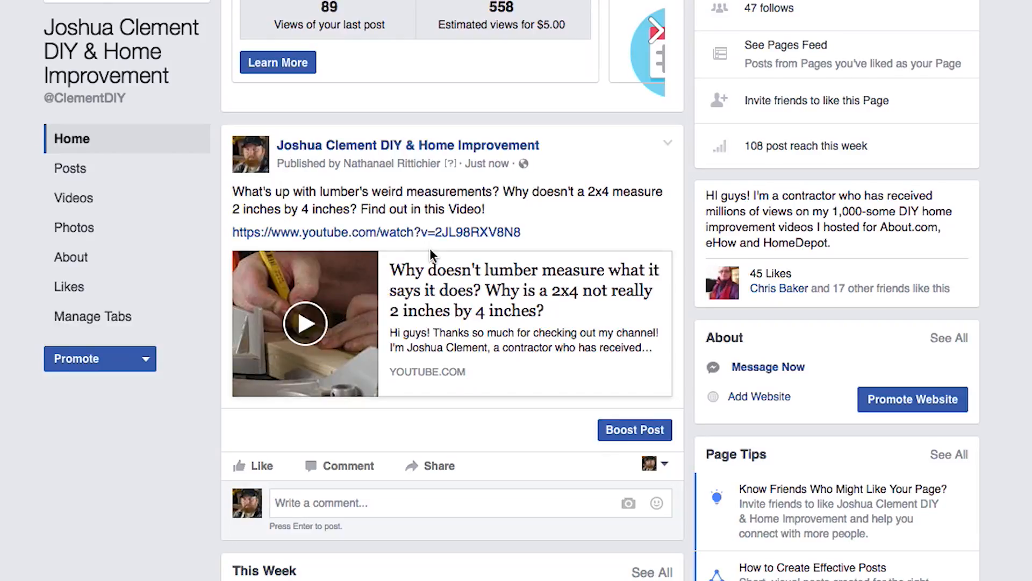
mouse_move(291, 283)
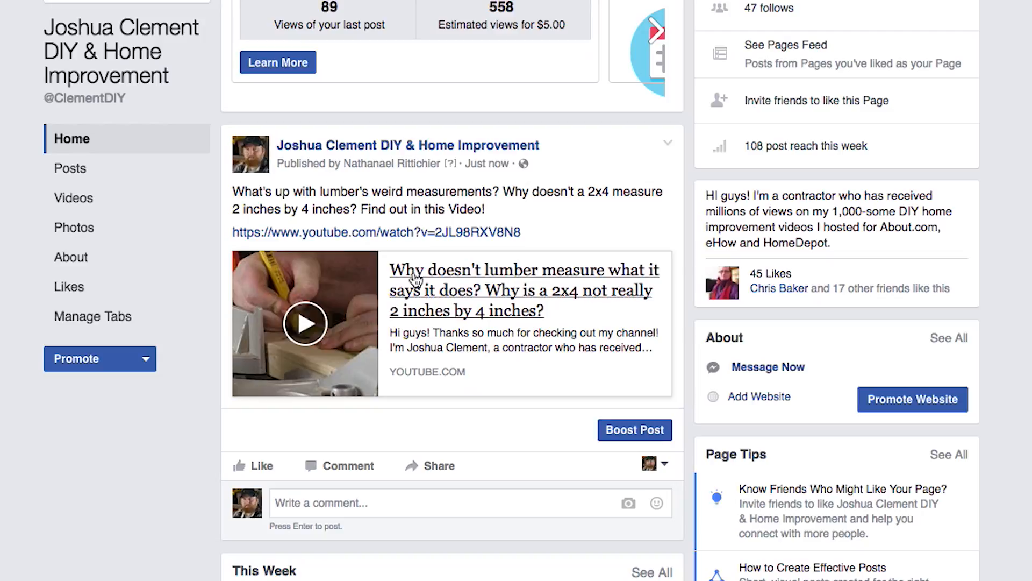
mouse_move(353, 353)
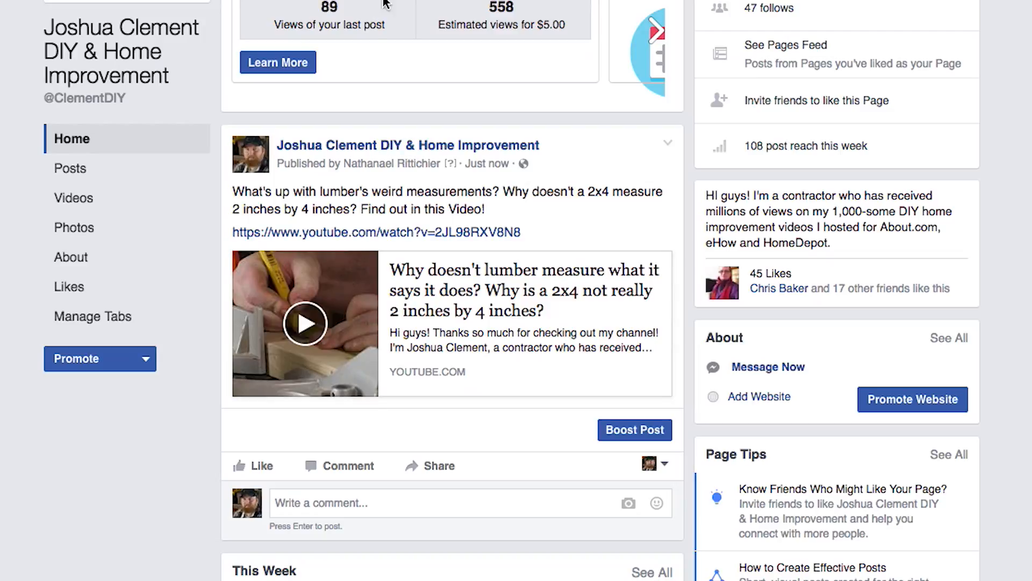
mouse_move(402, 26)
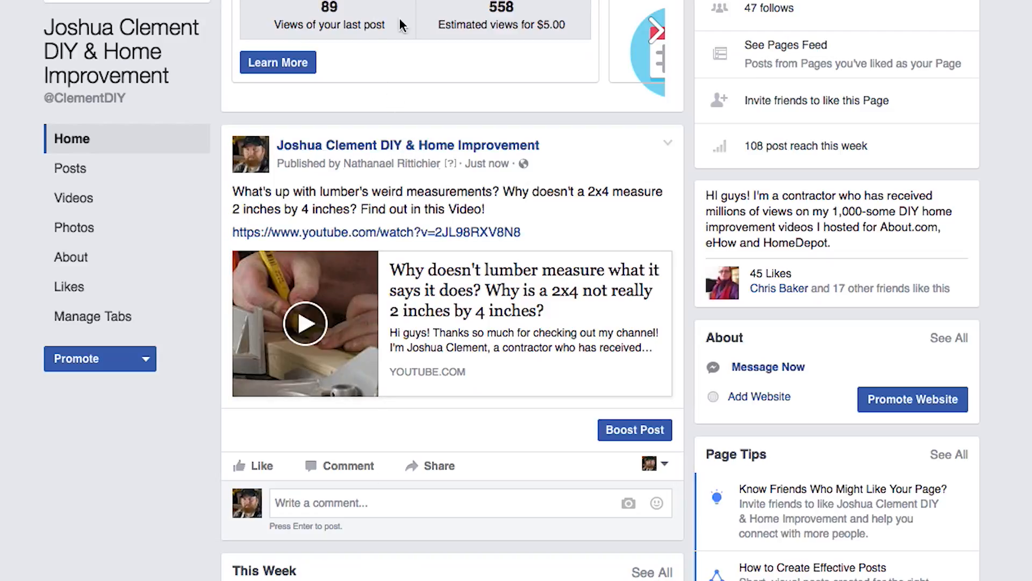
mouse_move(352, 282)
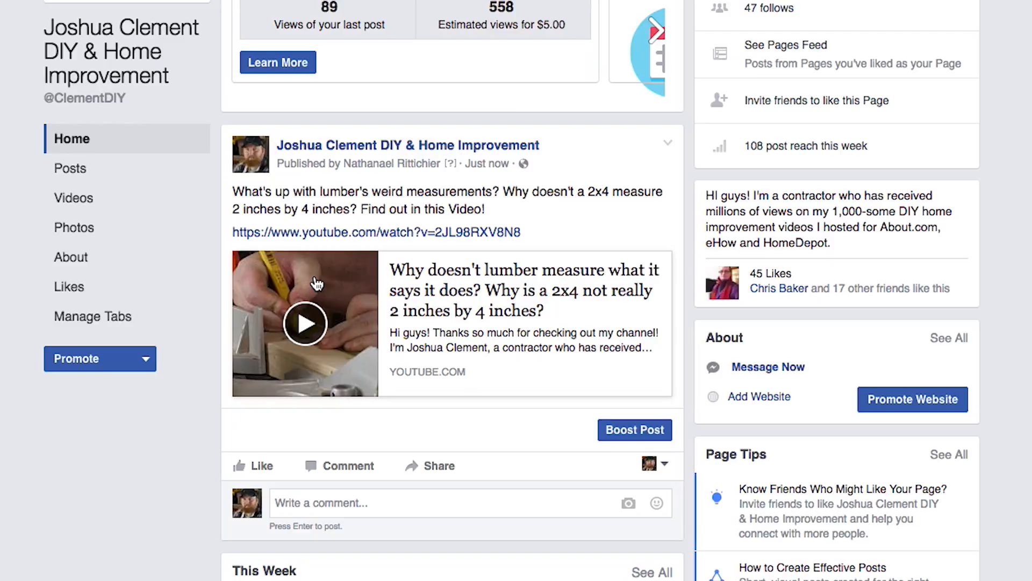
mouse_move(339, 300)
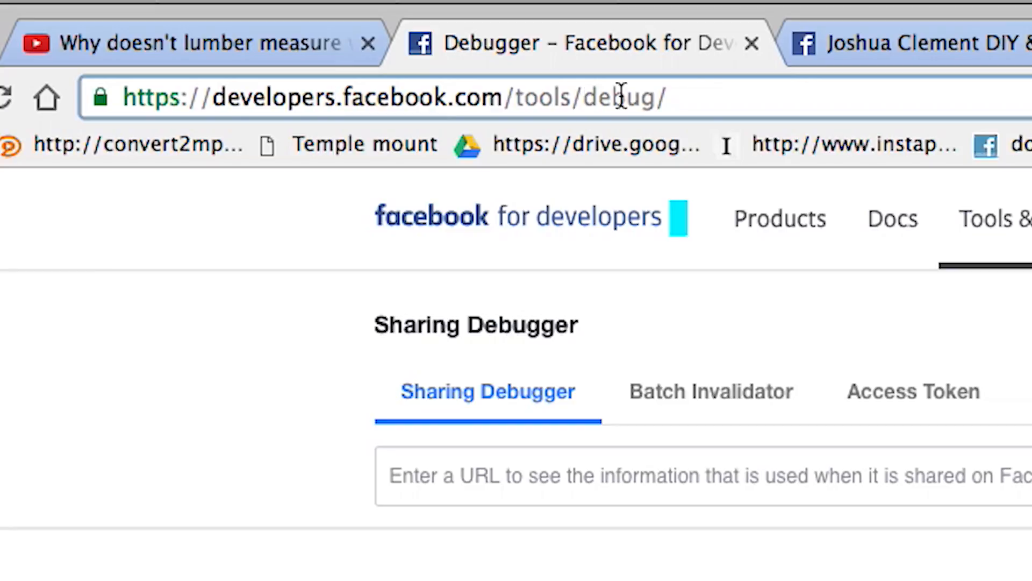
left_click(336, 98)
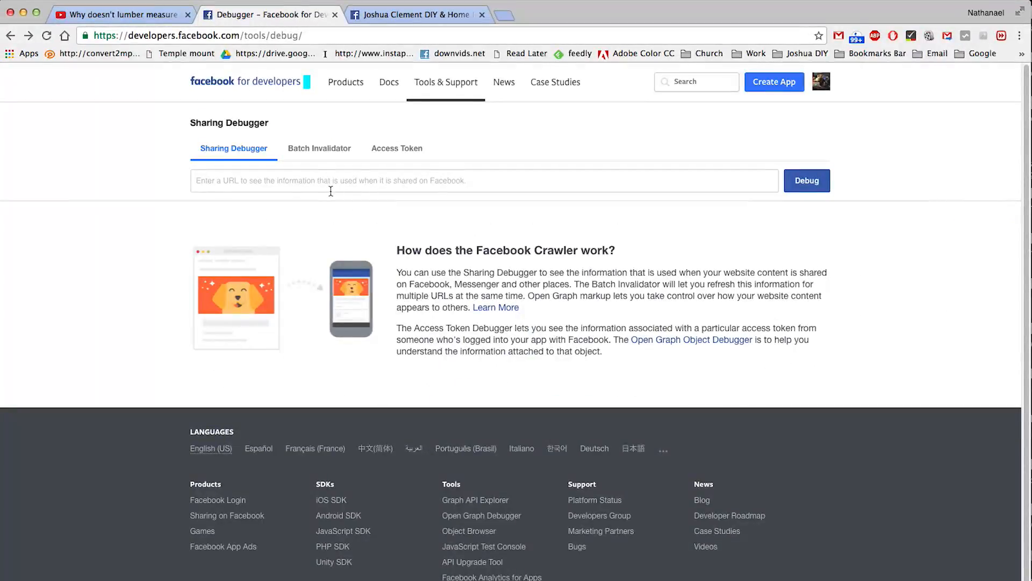
type("https://www.youtube.com/watch?v=2JL98RXV8N8")
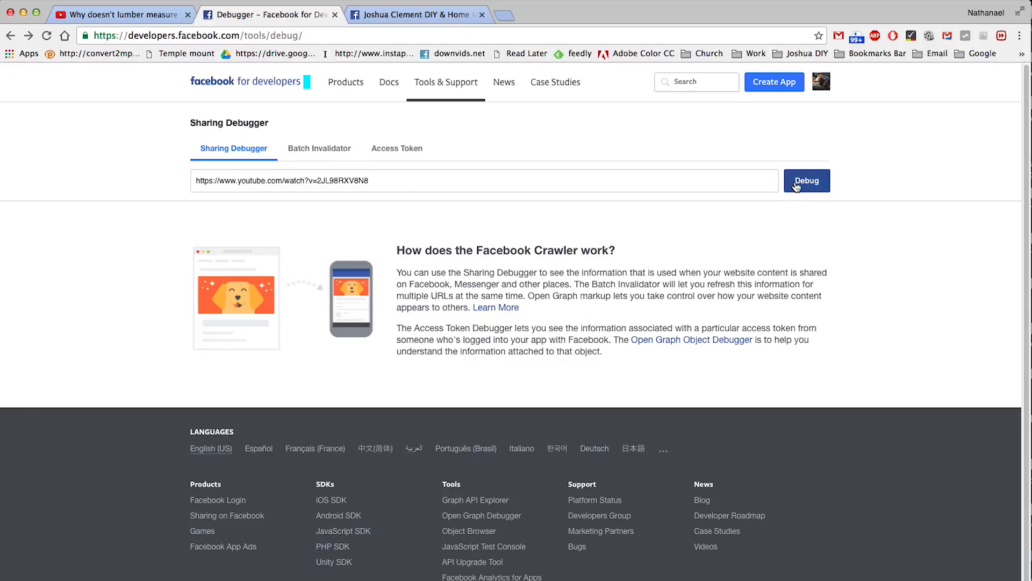
Step: Debug the link to see response 200 and the video's title-and-thumbnail preview, then return to YouTube
left_click(805, 181)
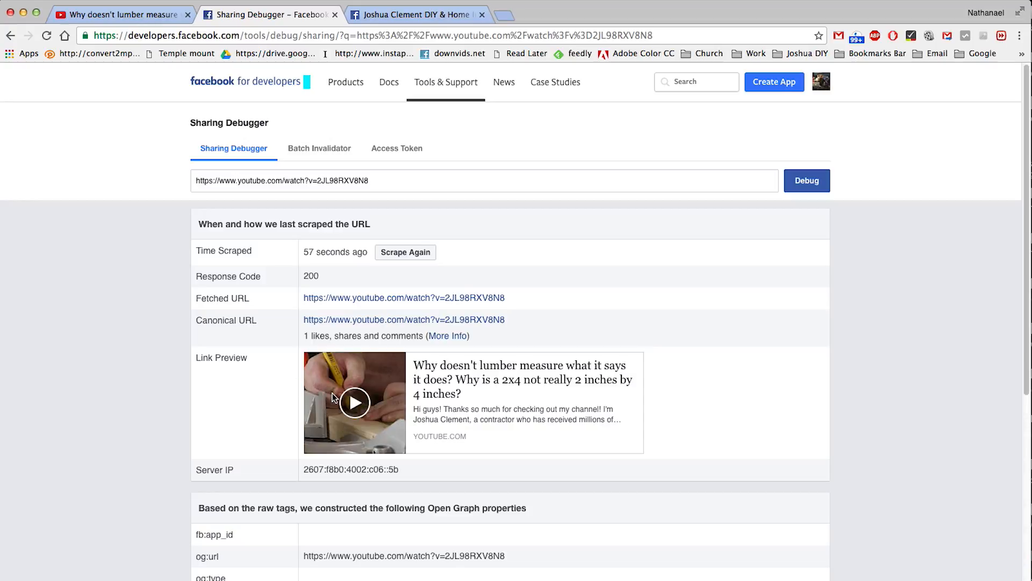
mouse_move(895, 386)
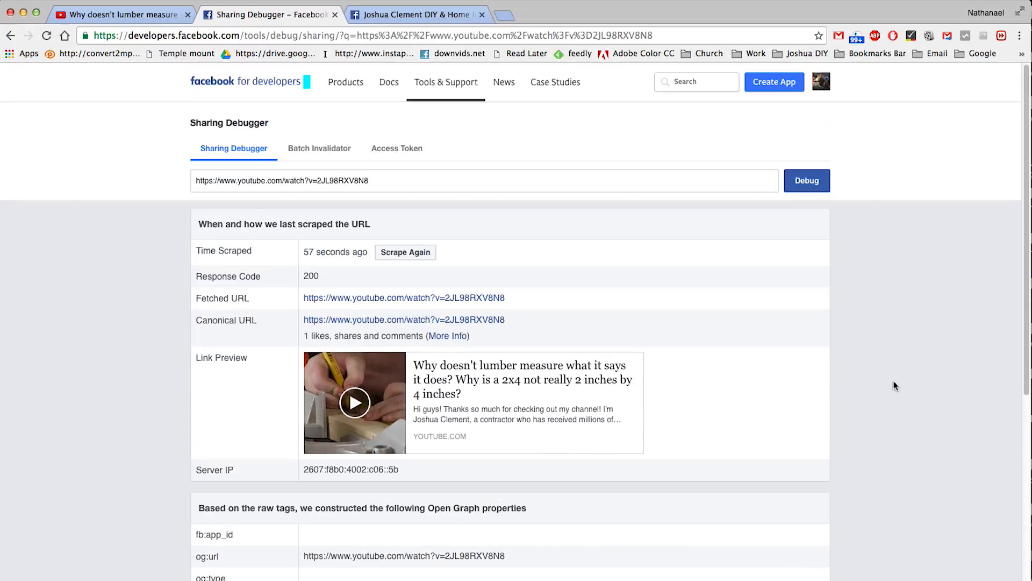
scroll("down", 3)
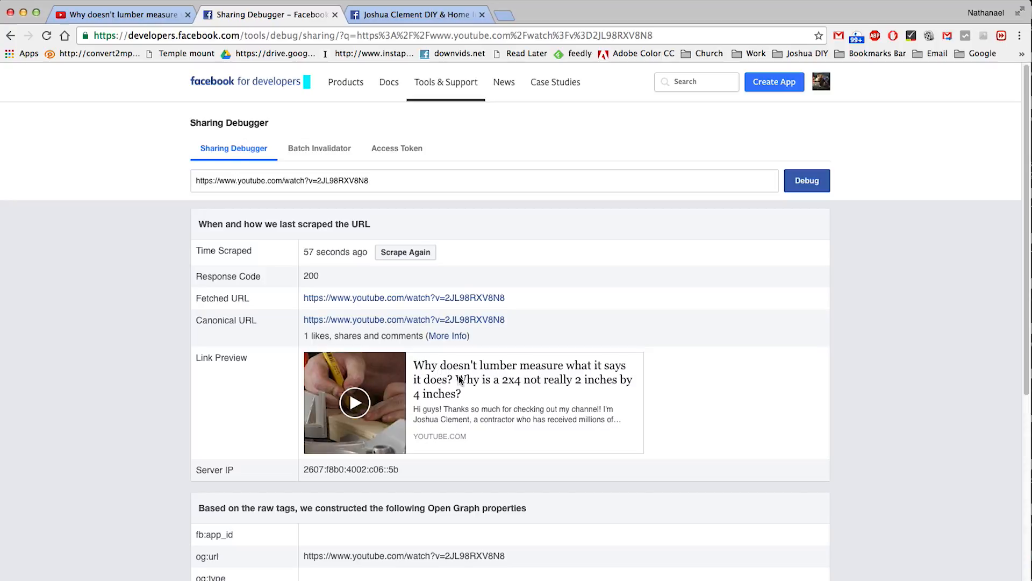
mouse_move(471, 385)
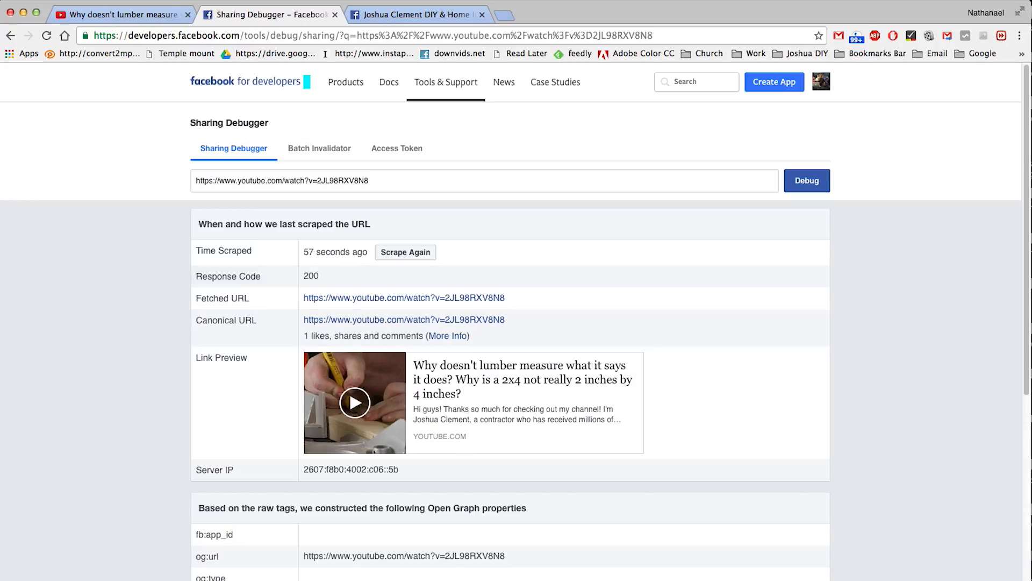
left_click(122, 14)
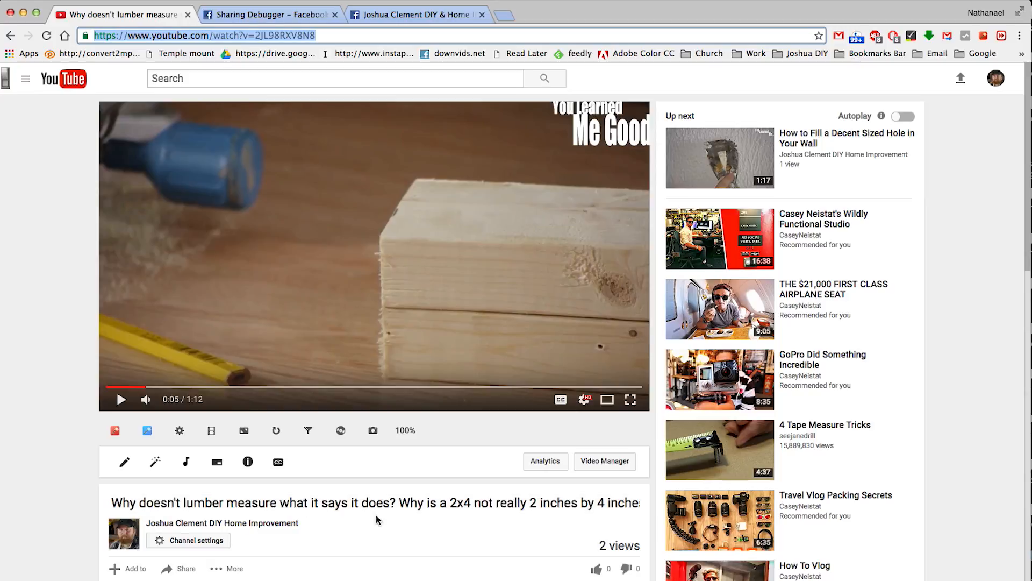